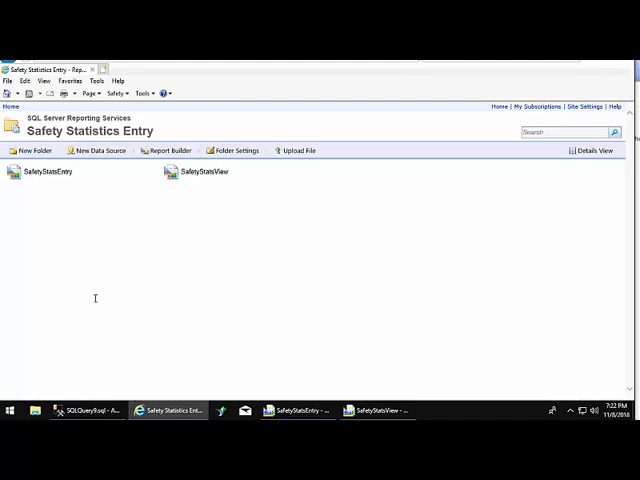
mouse_move(80, 266)
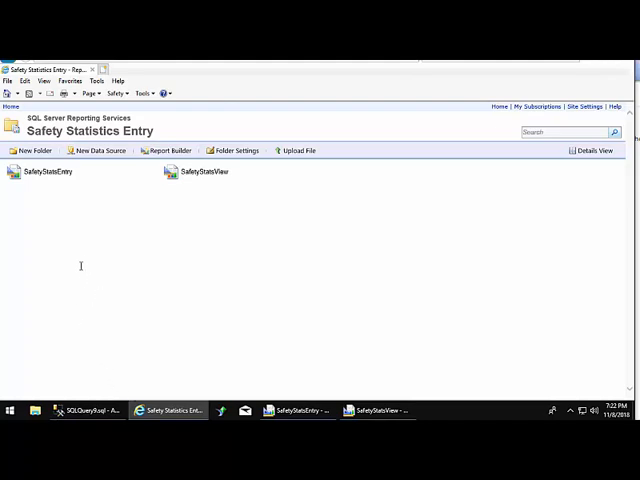
mouse_move(68, 244)
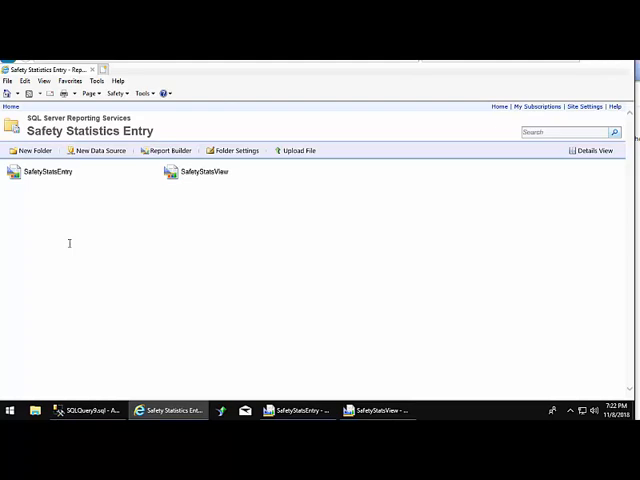
mouse_move(64, 234)
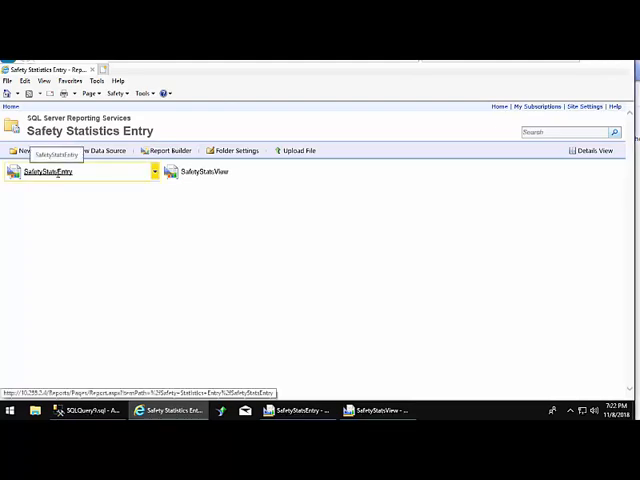
- Launch the SafetyDataEntry report to show its safety-statistics parameter form
click(50, 172)
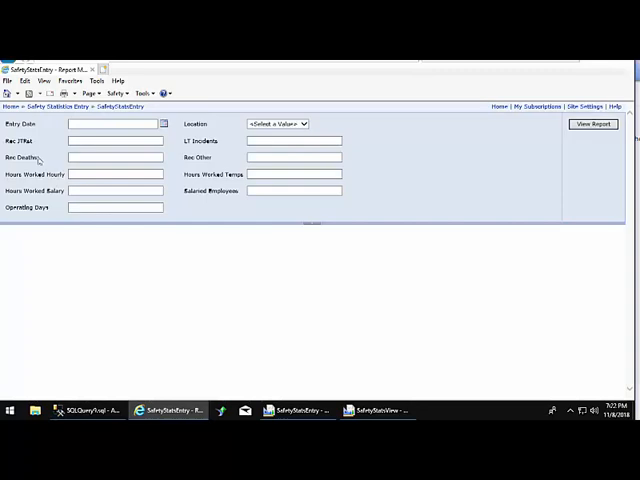
- Review the parameter fields and bring up the Management Studio stored procedure script
click(116, 124)
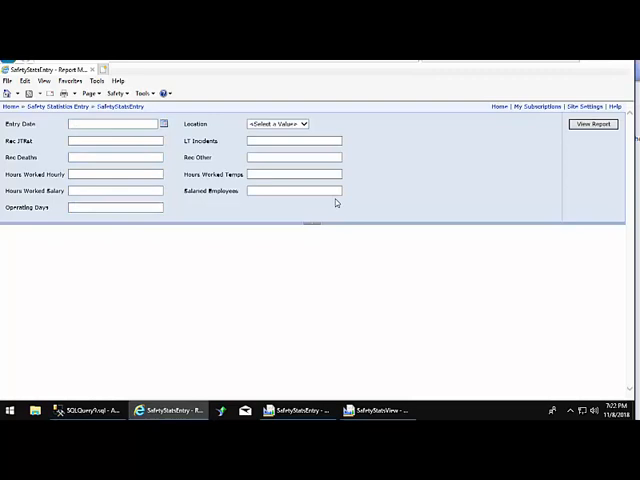
click(116, 156)
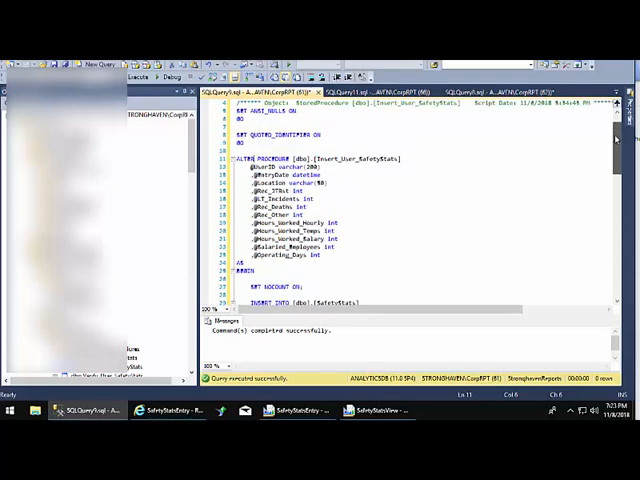
- Review the procedure's INSERT INTO SafetyStats columns and VALUES, then show the report's design layout
scroll(down, 3)
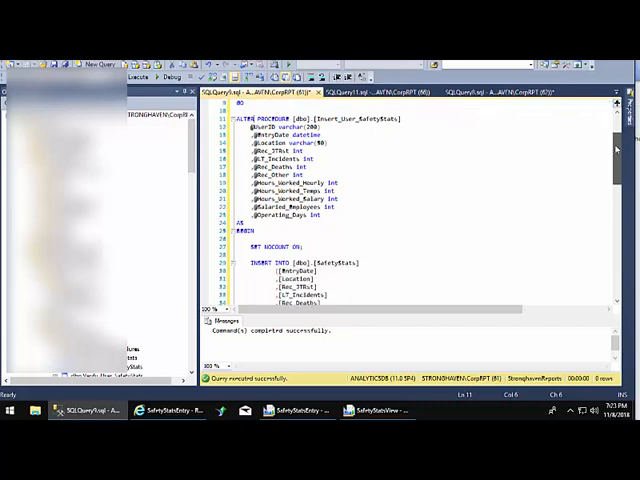
scroll(down, 3)
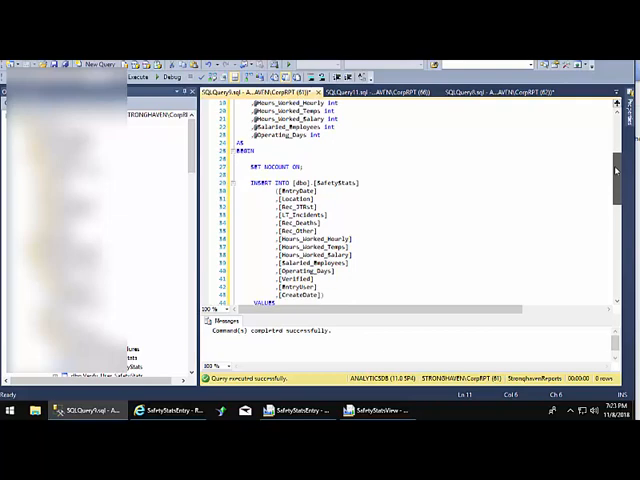
scroll(down, 3)
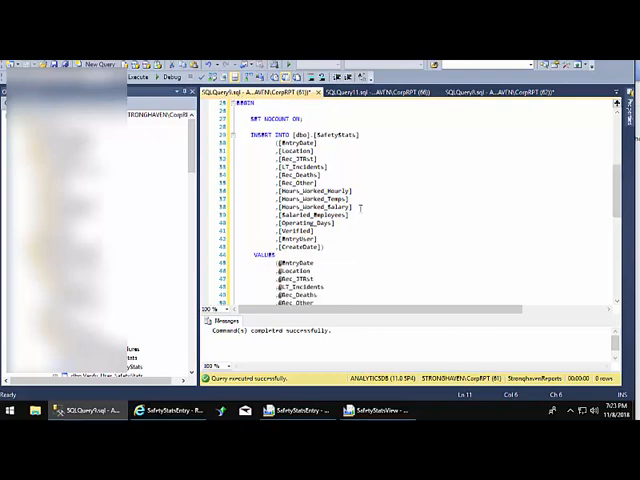
click(376, 410)
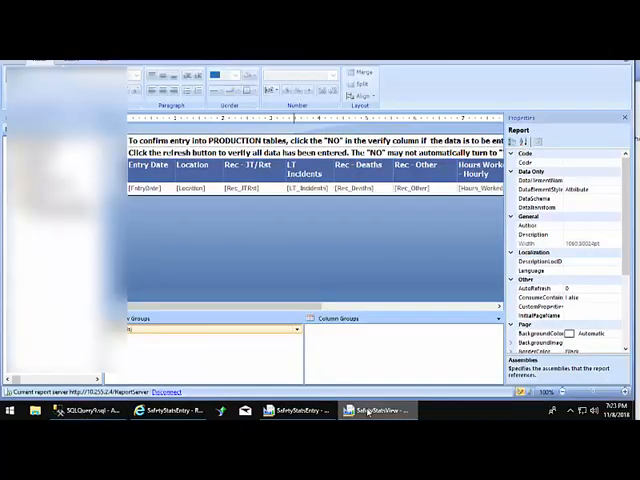